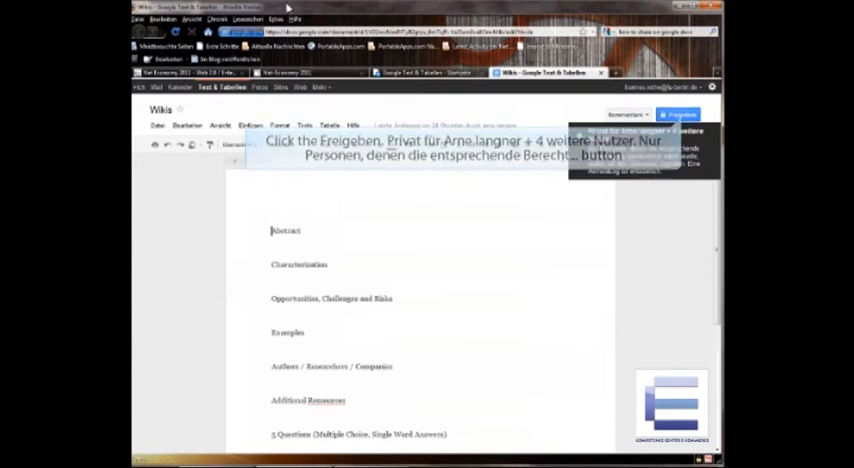
Open the Wikis document's sharing settings to view who has access
left_click(678, 114)
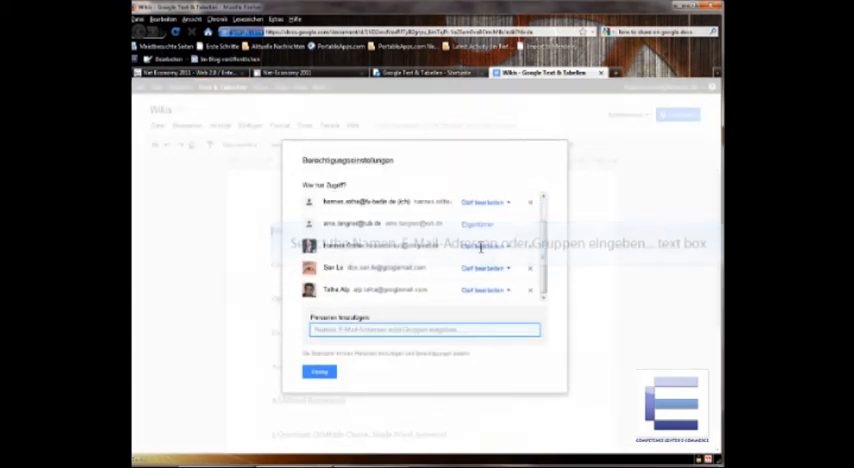
Add the new teammate's googlemail address, share the Wikis document, and close the sharing dialog
left_click(420, 330)
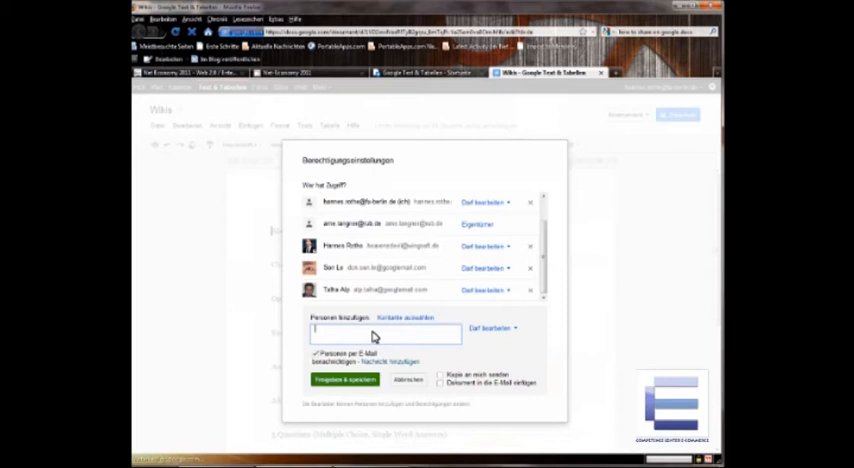
mouse_move(461, 347)
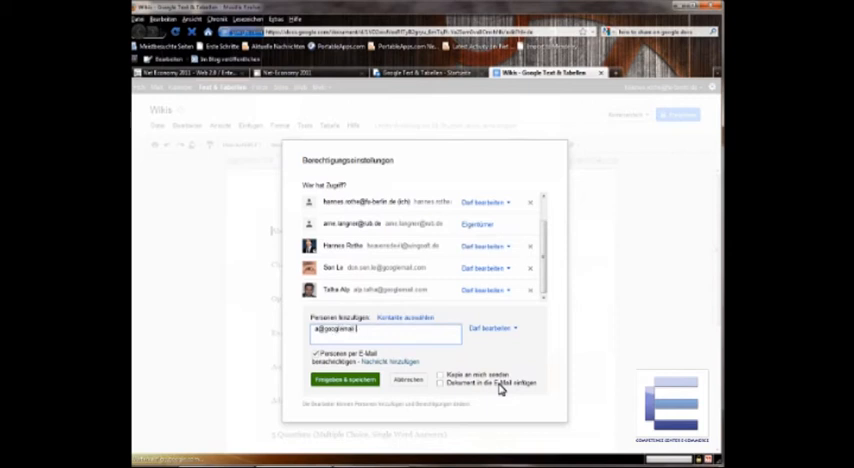
type(".com")
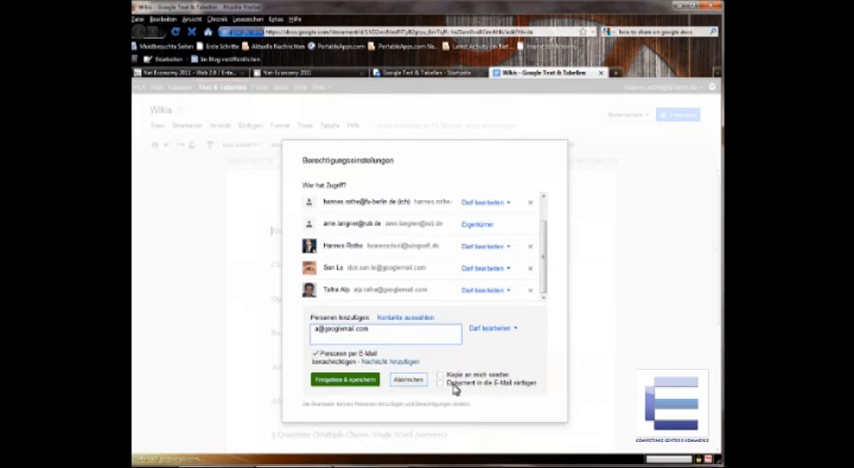
left_click(344, 379)
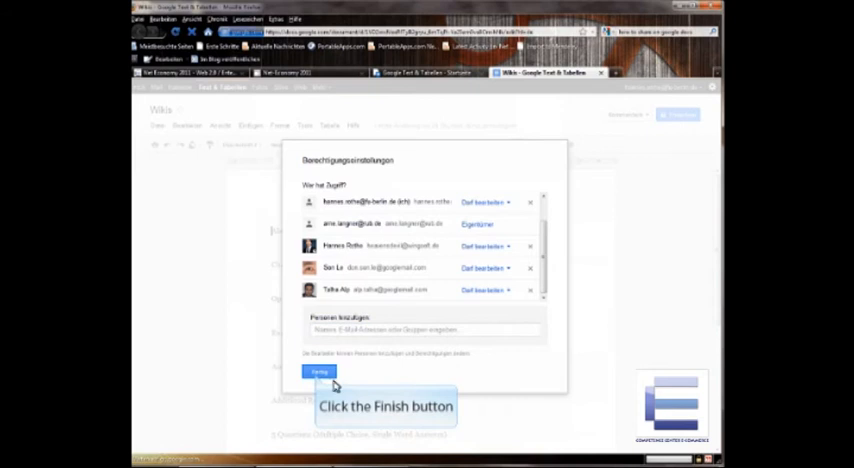
left_click(319, 372)
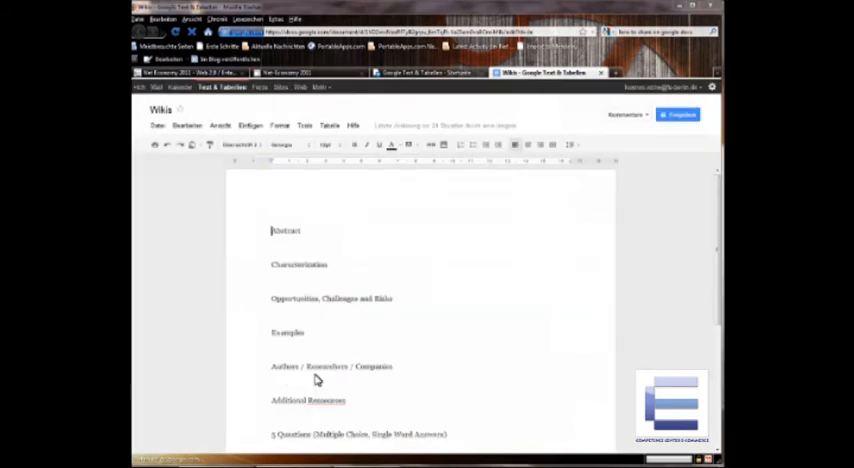